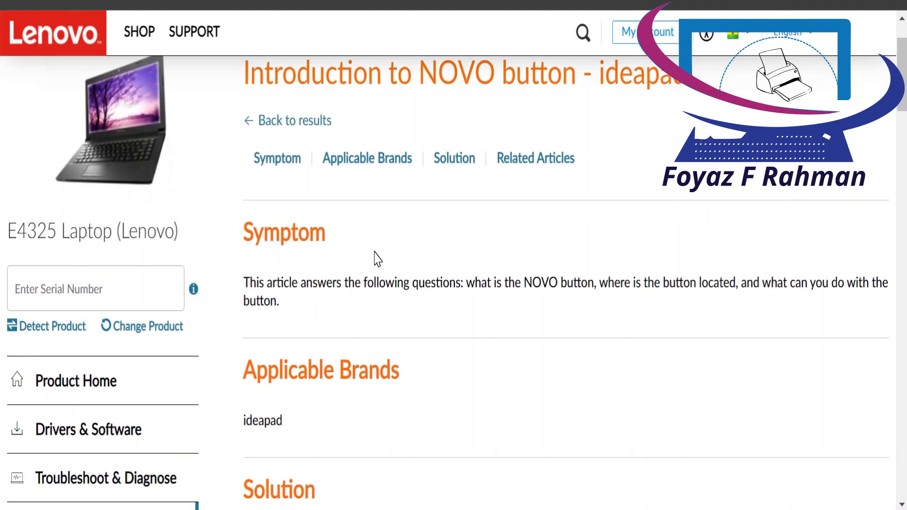
scroll("up", 3)
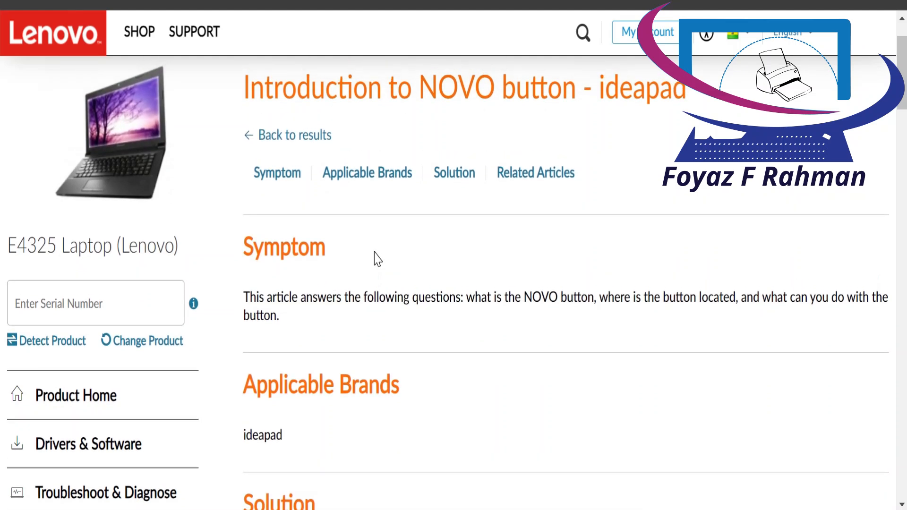
mouse_move(277, 172)
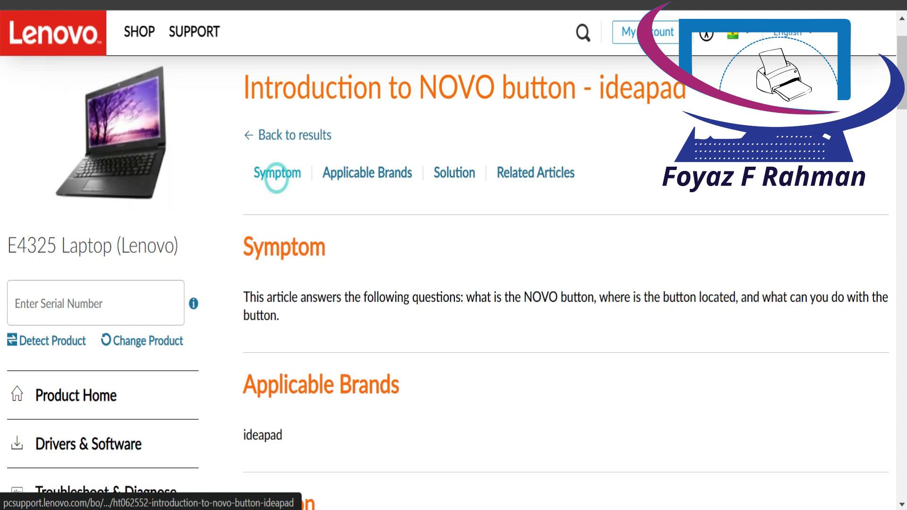
scroll("down", 3)
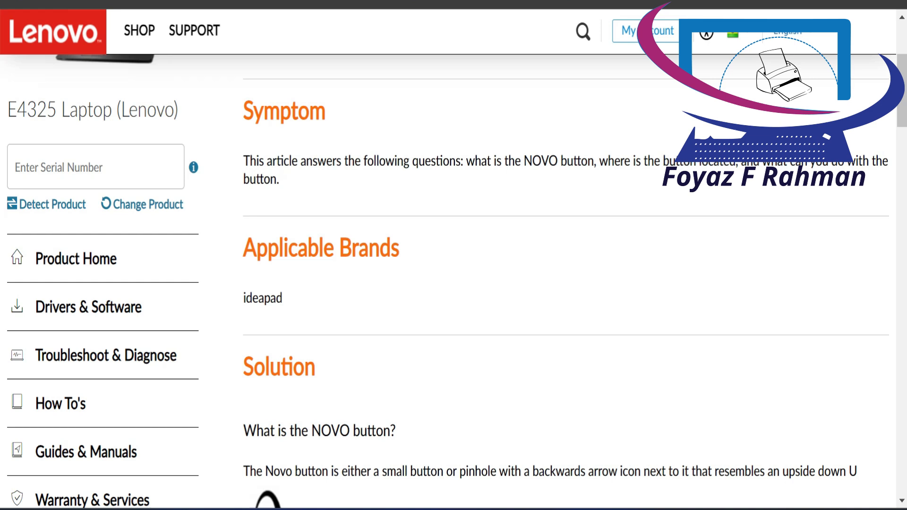
mouse_move(671, 155)
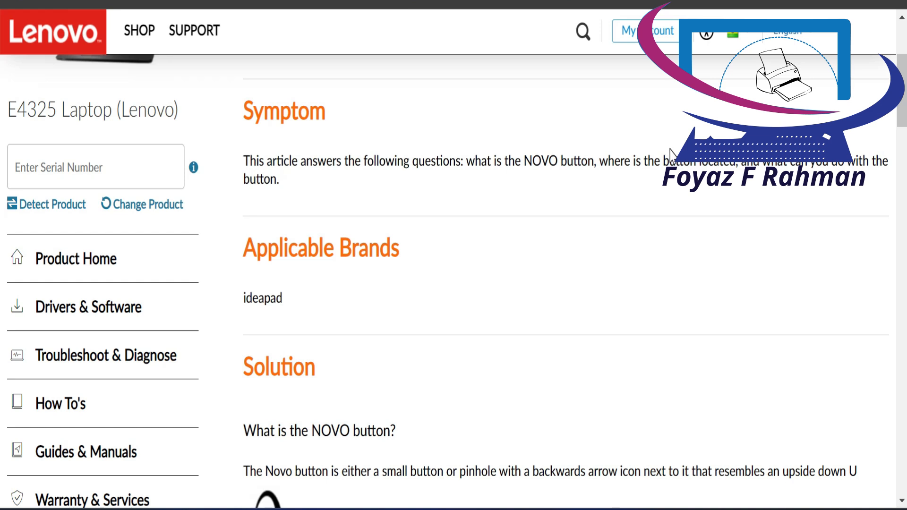
mouse_move(711, 200)
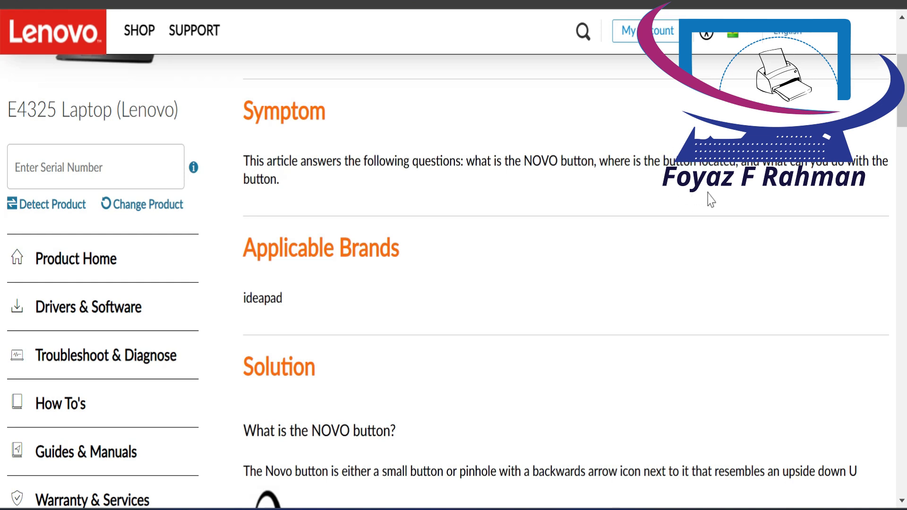
scroll("up", 3)
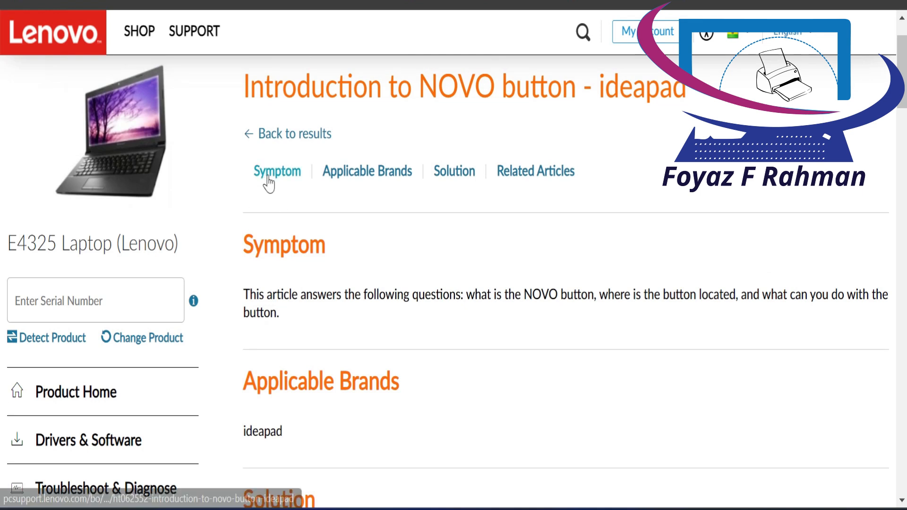
mouse_move(454, 171)
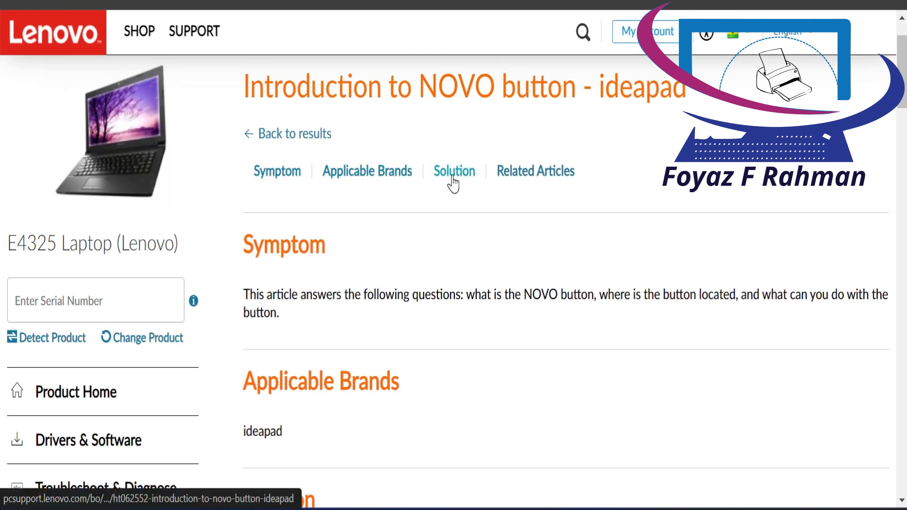
scroll("down", 3)
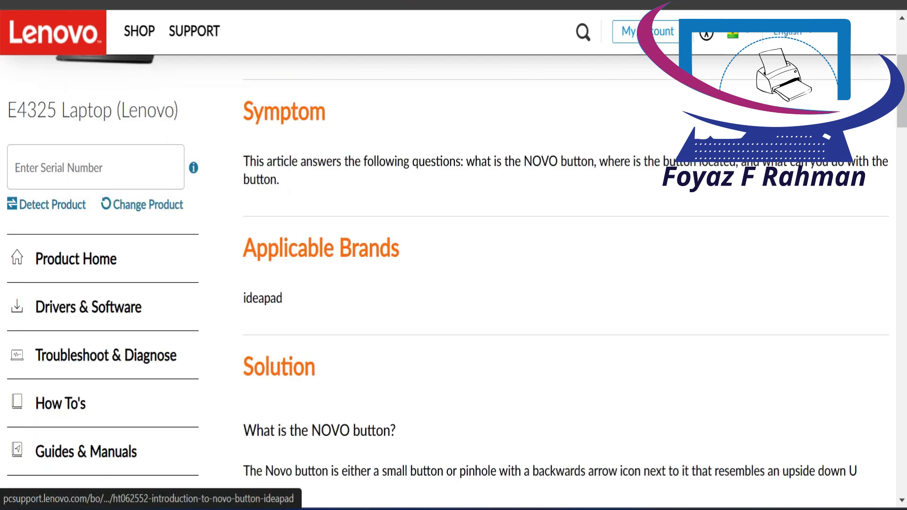
scroll("down", 3)
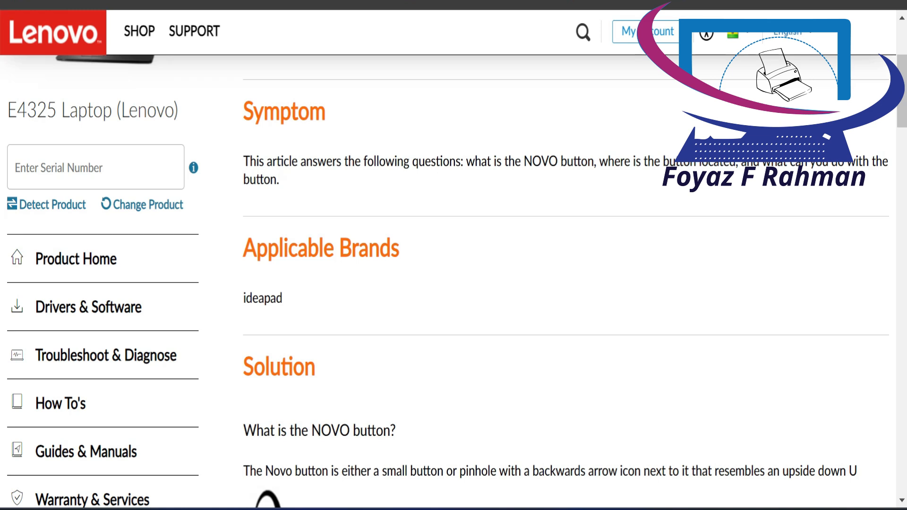
mouse_move(671, 155)
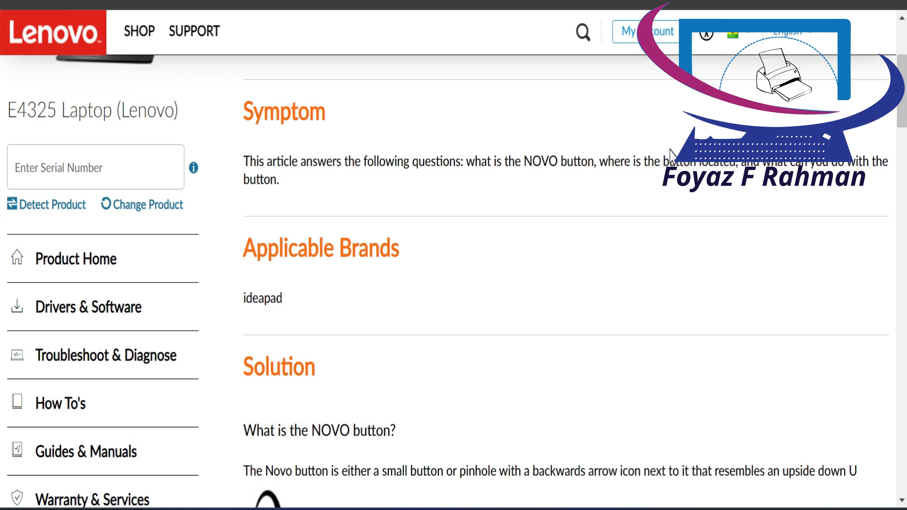
mouse_move(708, 198)
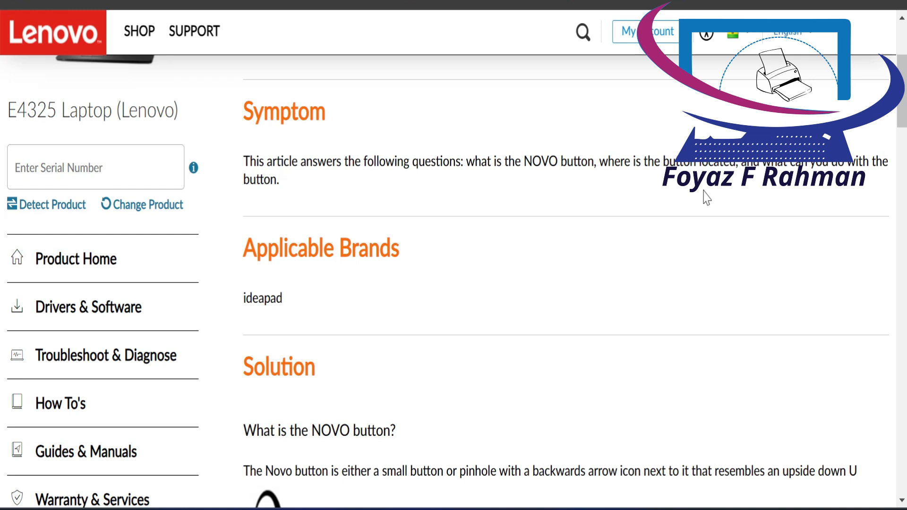
mouse_move(640, 224)
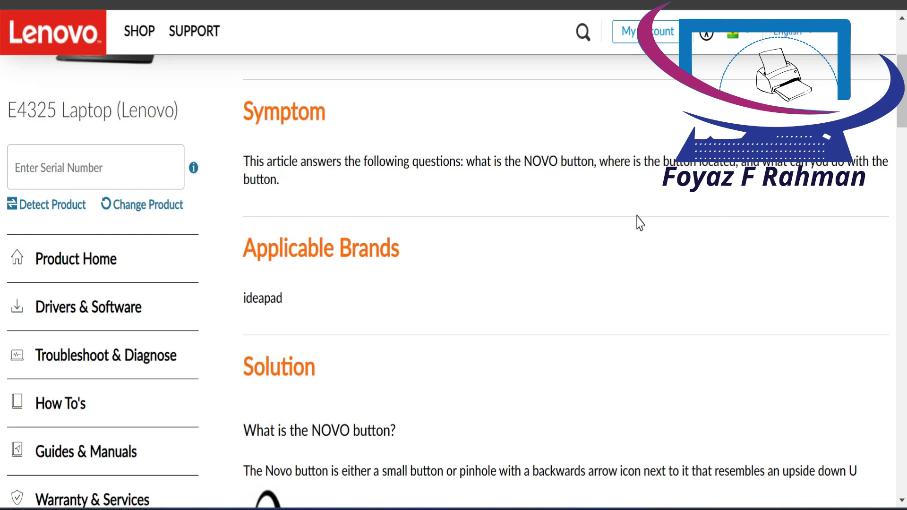
scroll("up", 3)
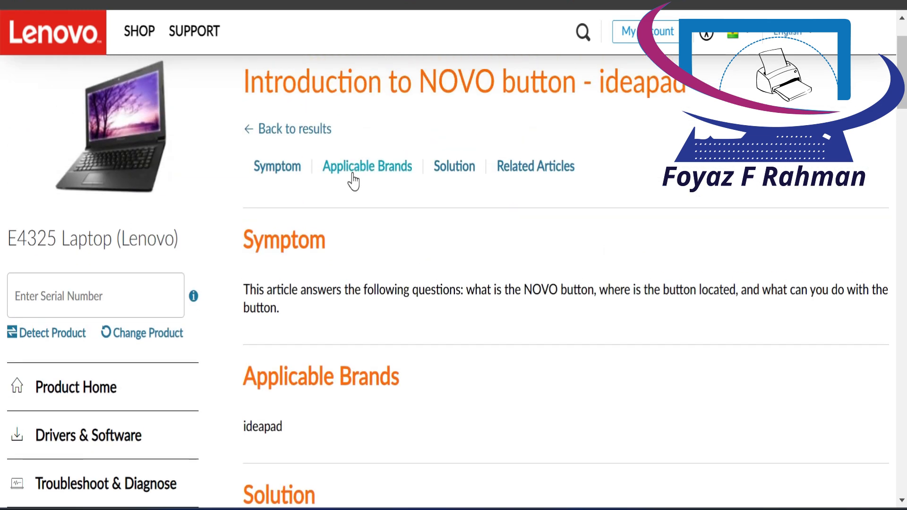
scroll("down", 3)
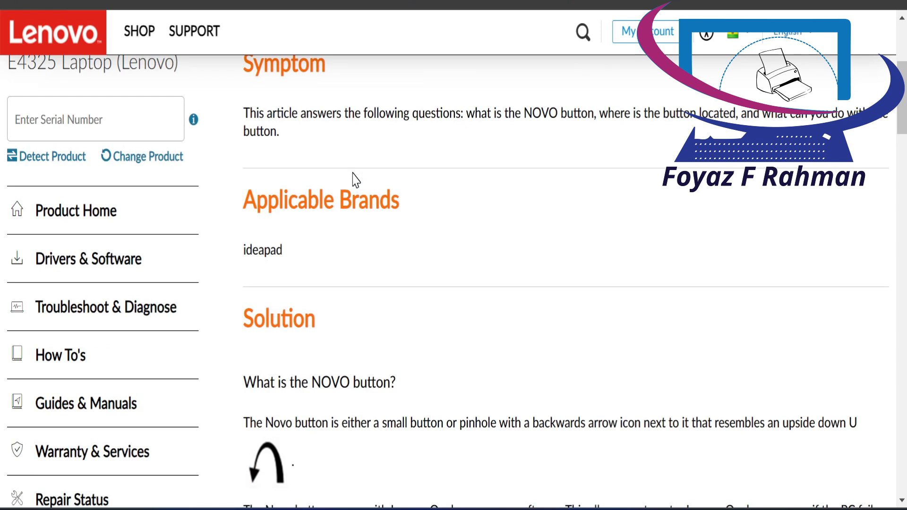
mouse_move(251, 272)
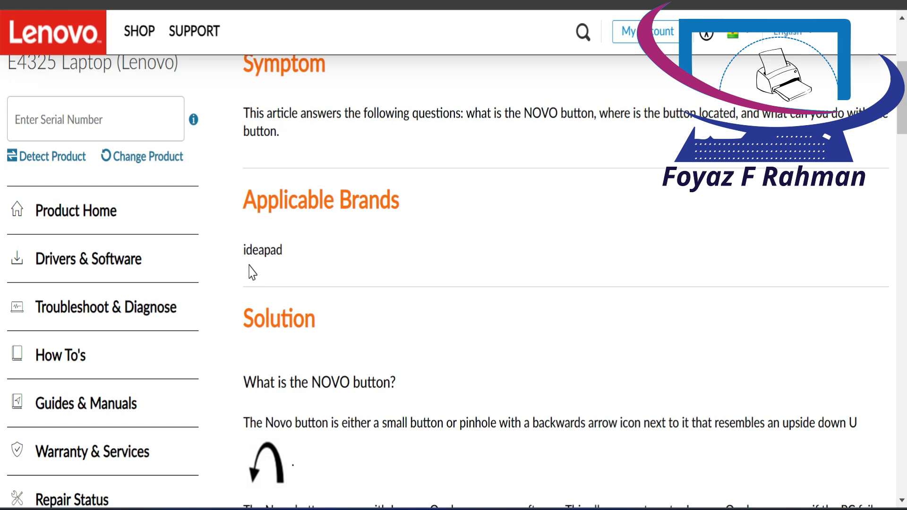
scroll("up", 3)
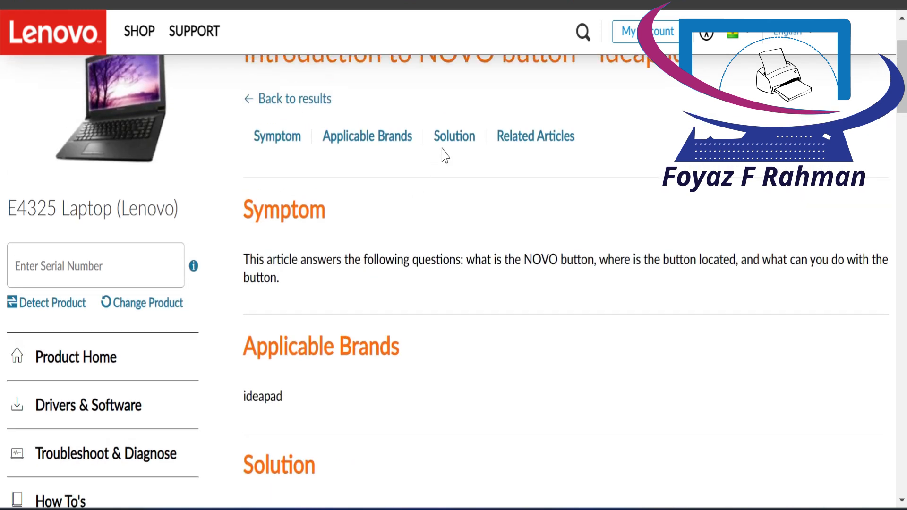
scroll("down", 3)
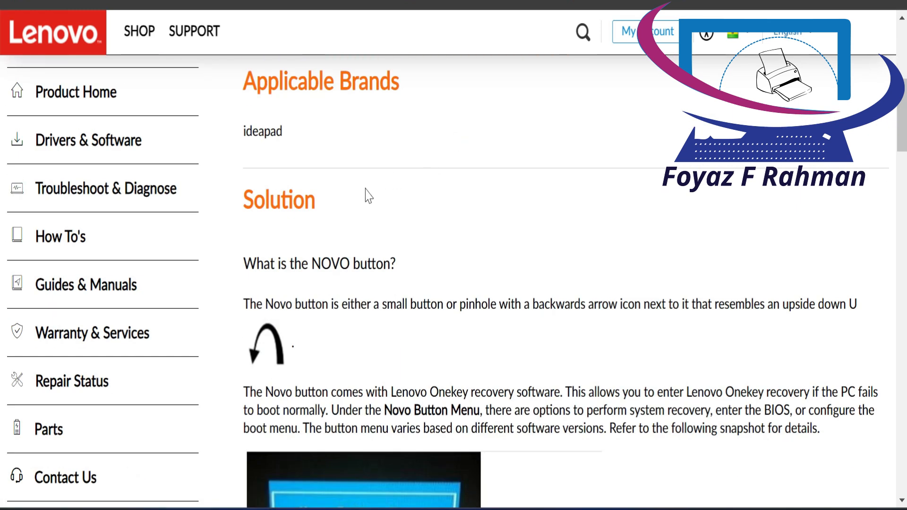
scroll("down", 3)
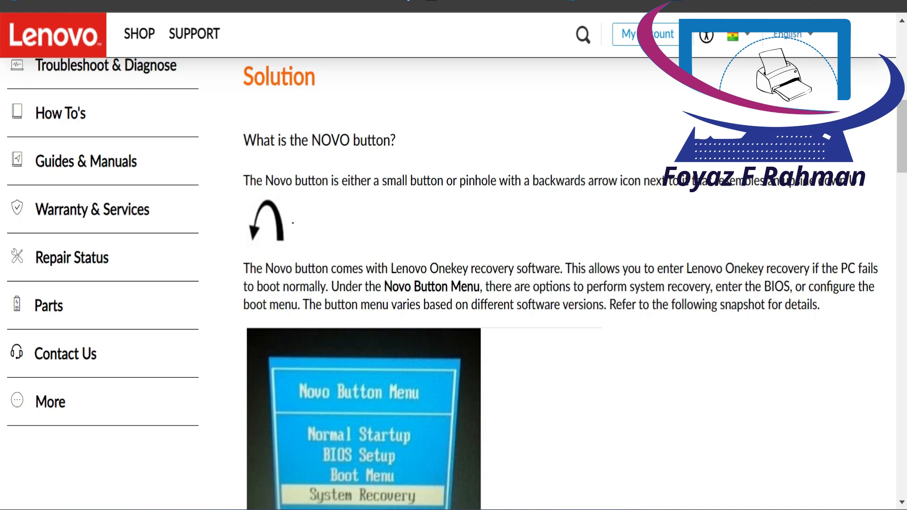
scroll("down", 3)
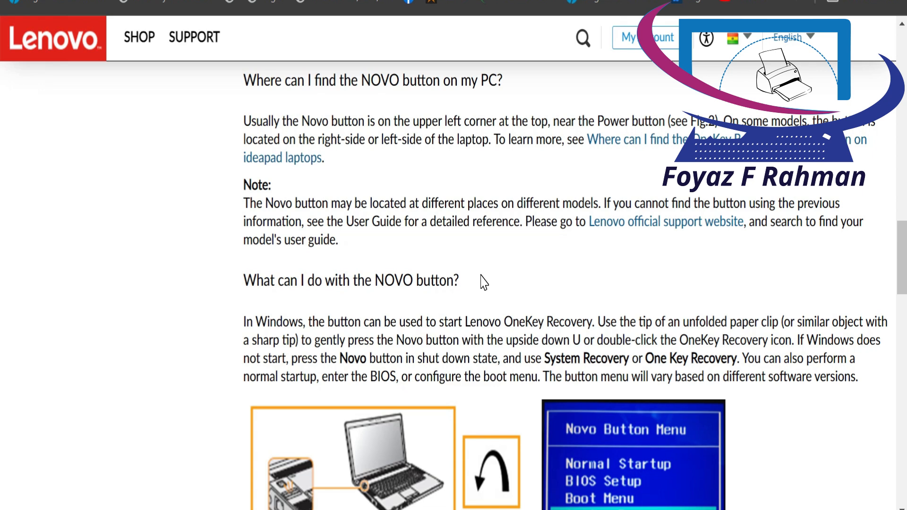
scroll("down", 3)
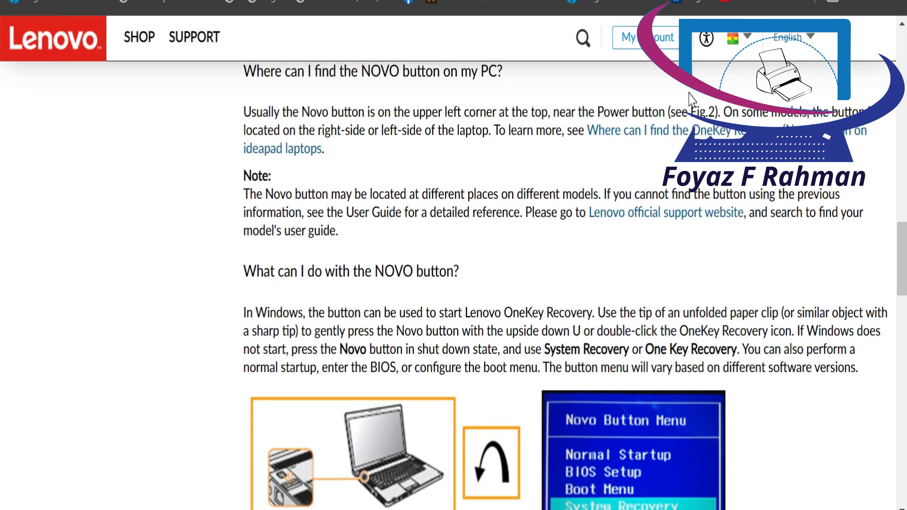
scroll("down", 3)
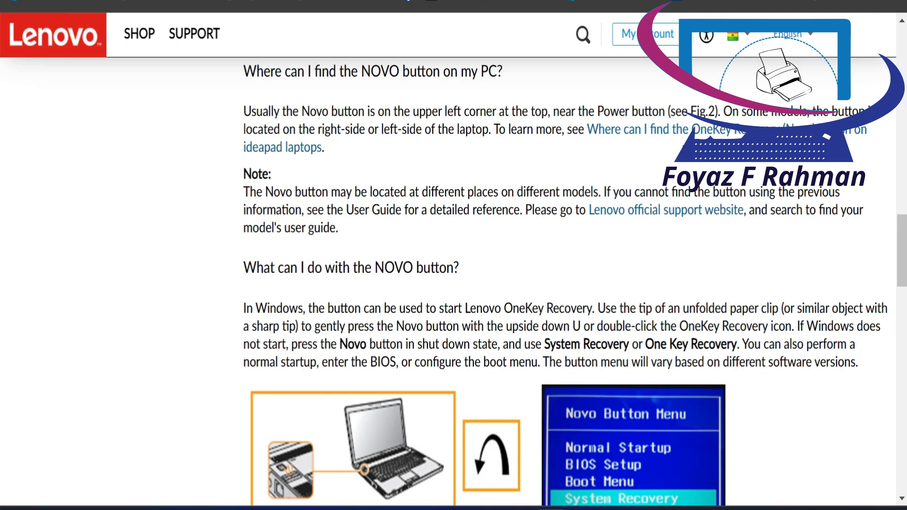
scroll("down", 3)
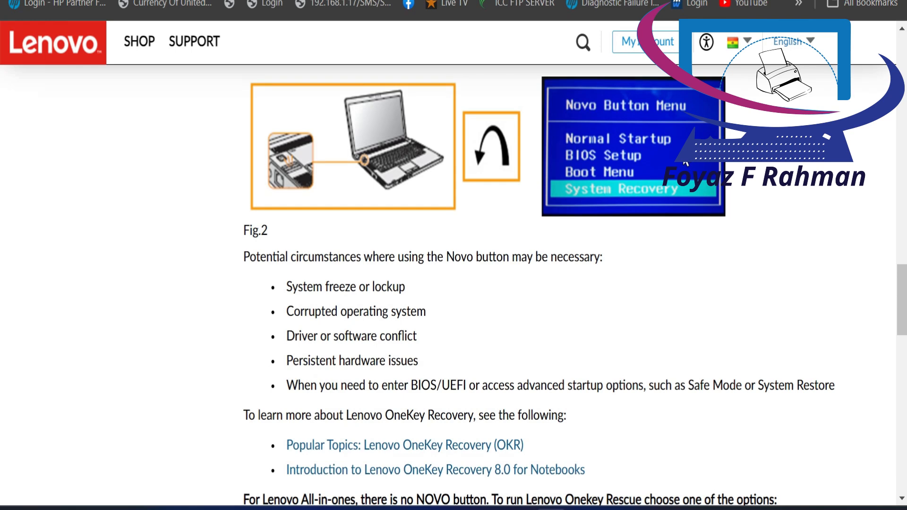